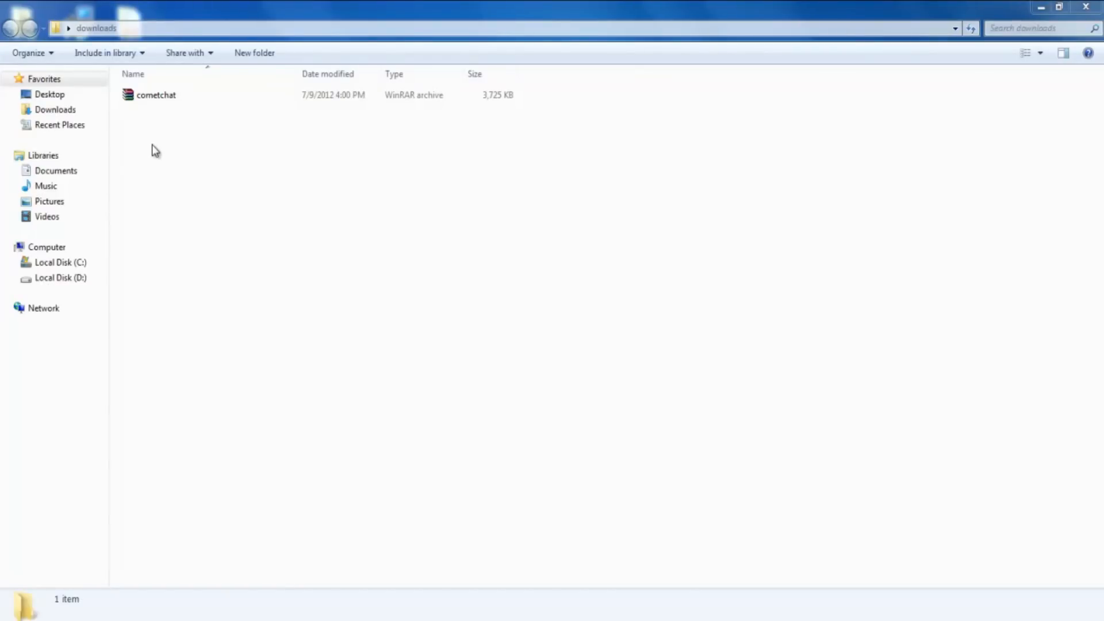
Extract the cometchat archive from Downloads, heading for the Dolphin site folder on C:
right_click(156, 94)
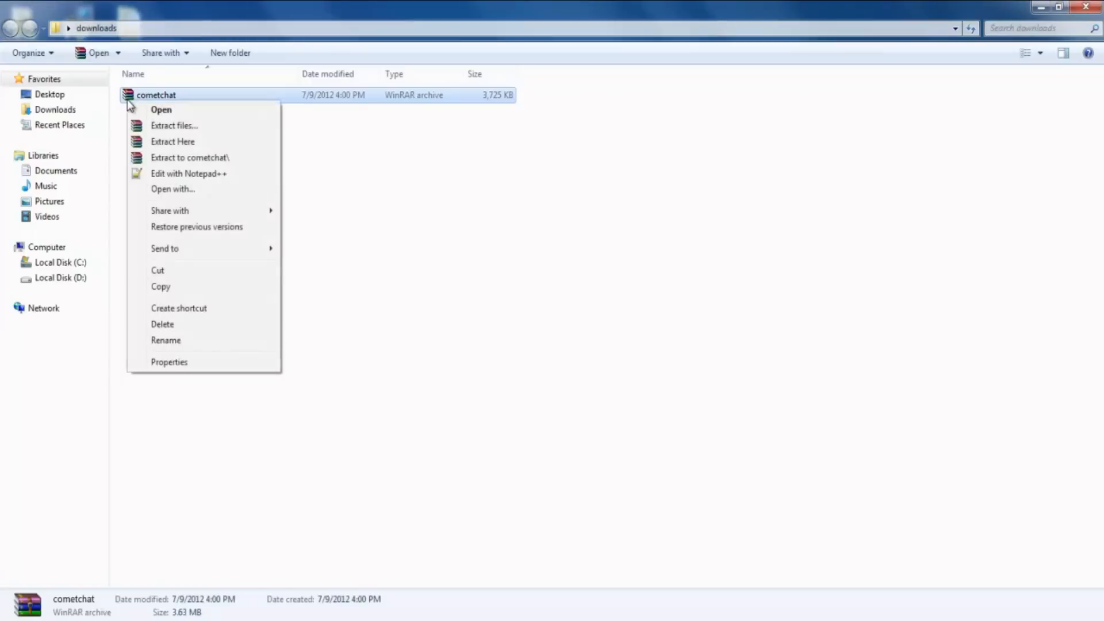
left_click(173, 141)
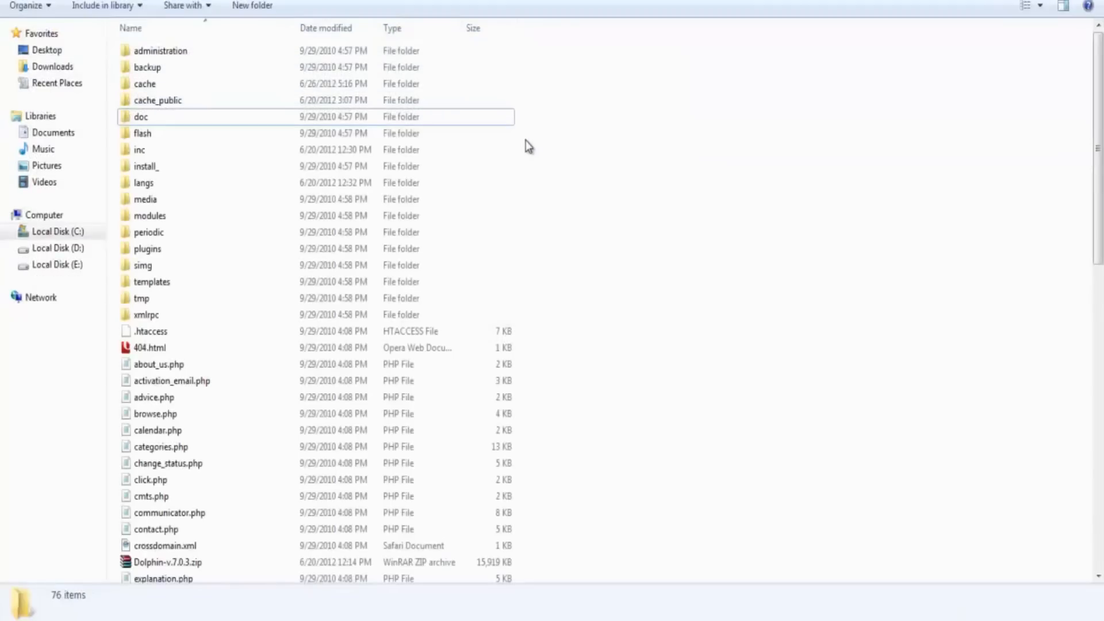
Paste the CometChat files into the Dolphin site root as a cometchat folder
right_click(528, 146)
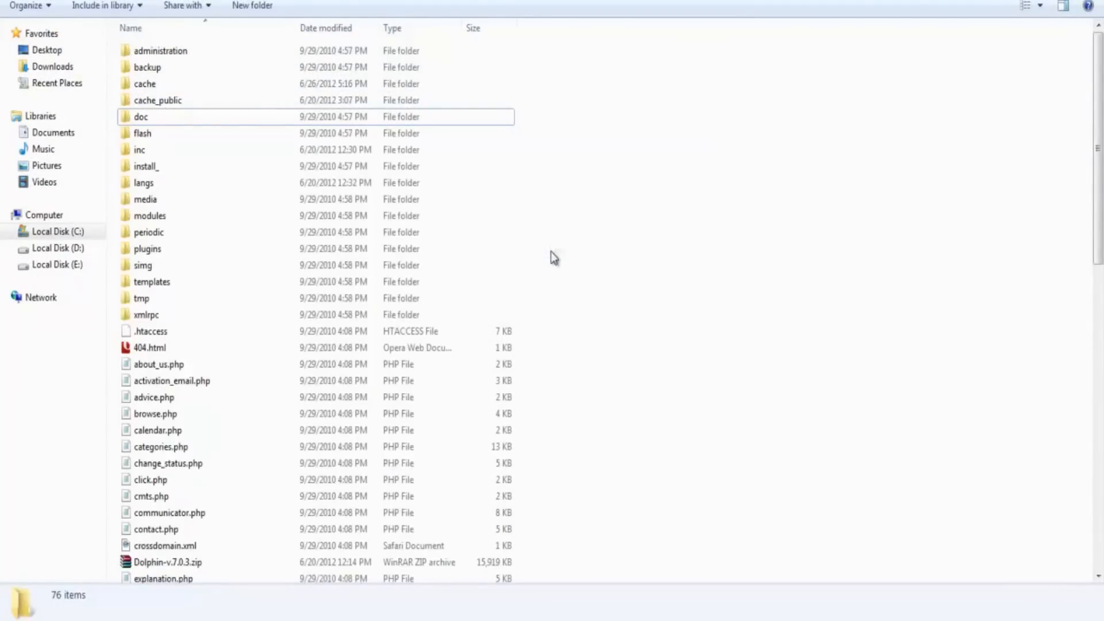
left_click(153, 116)
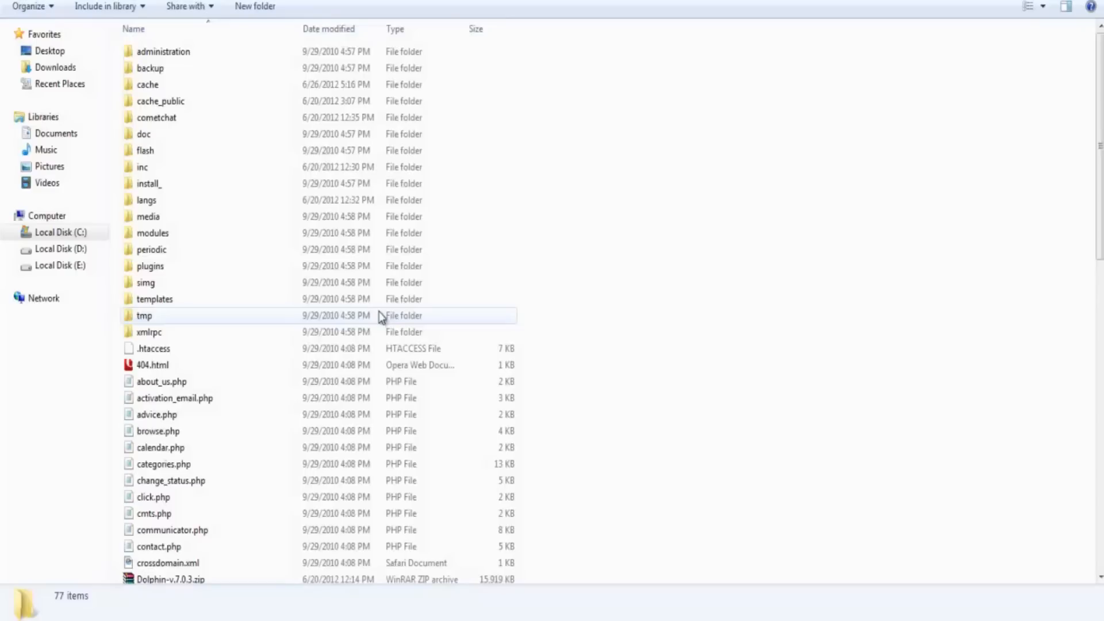
mouse_move(229, 307)
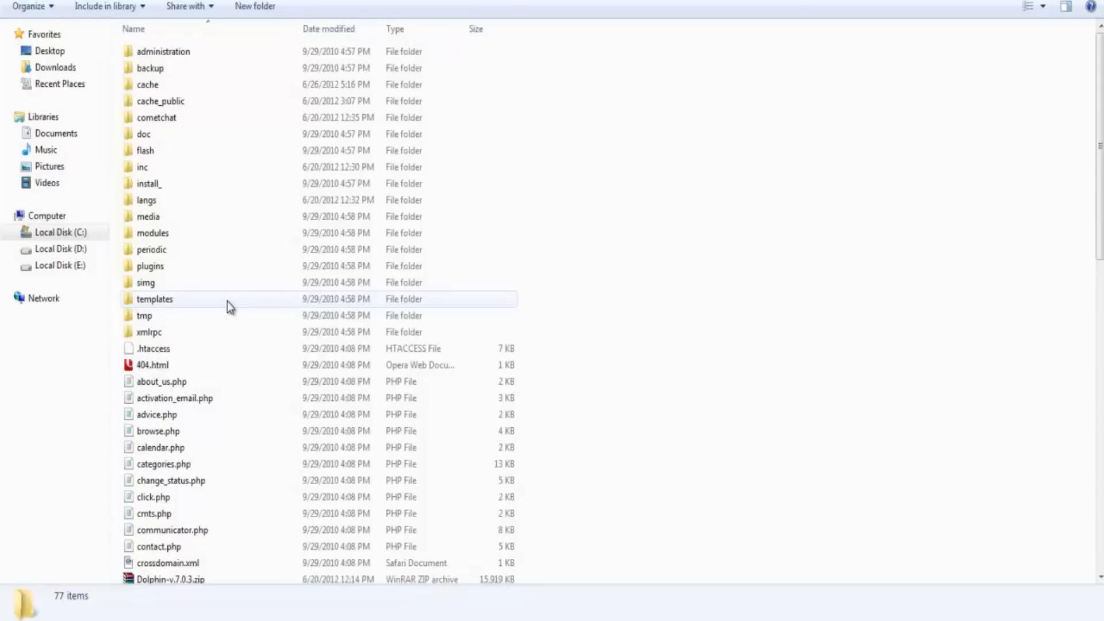
Go into templates, then the base template folder containing _header.html
double_click(154, 298)
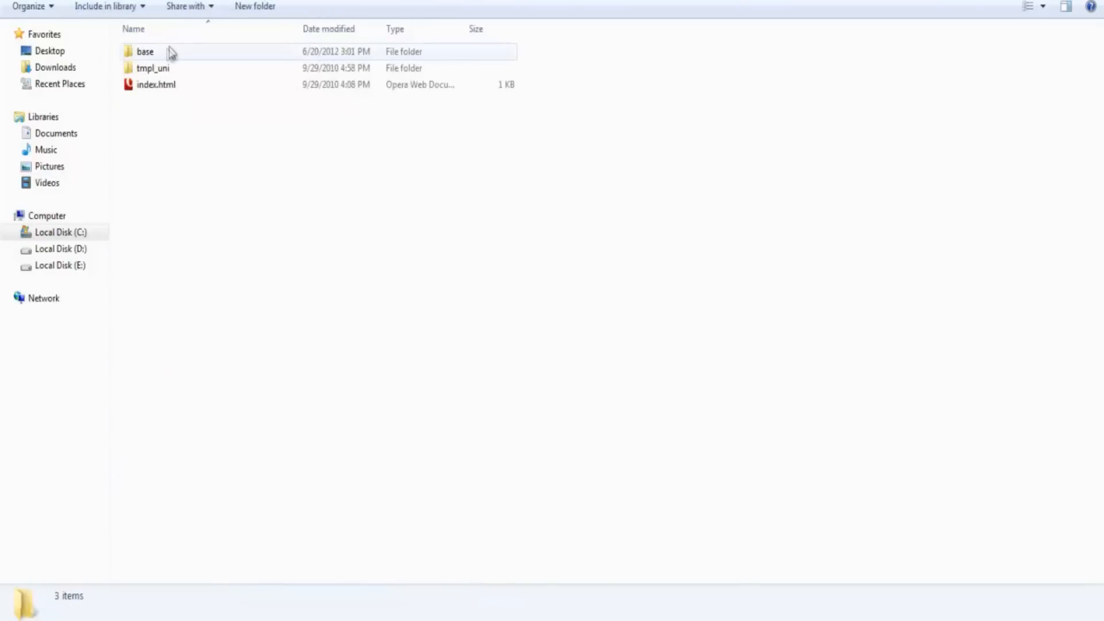
double_click(145, 52)
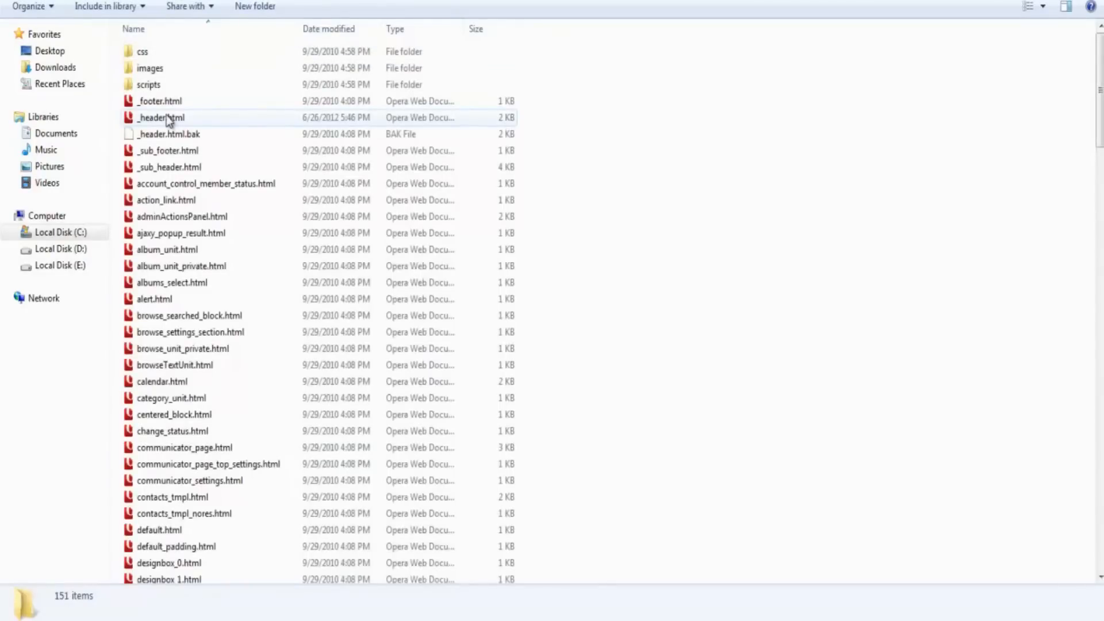
Add CometChat includes to _header.html, save, run install.php, and log in to the site
right_click(160, 118)
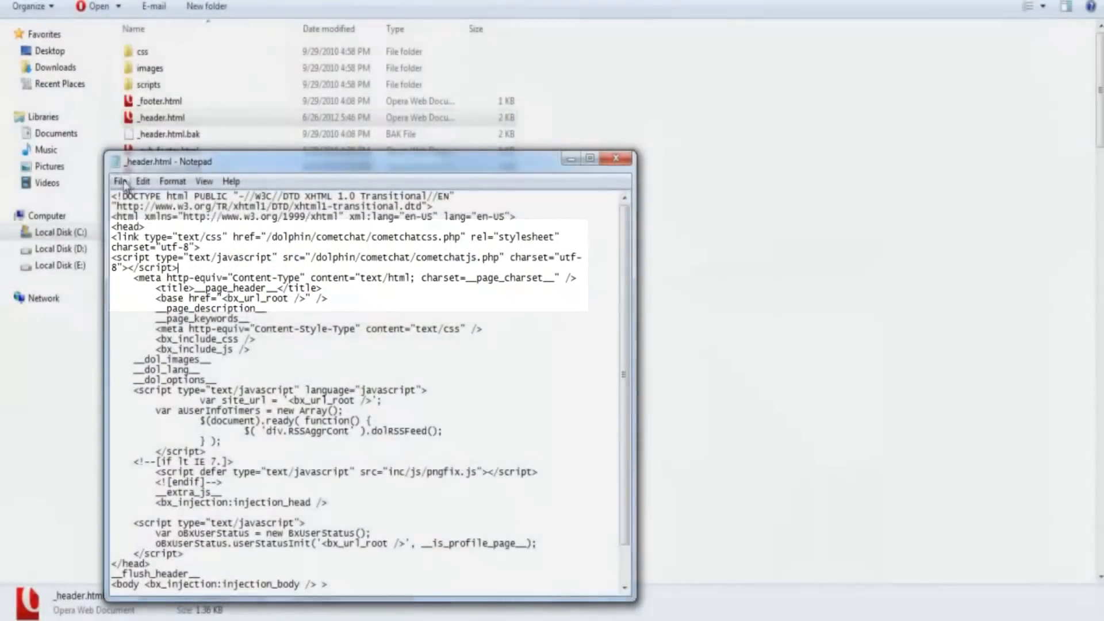
left_click(119, 181)
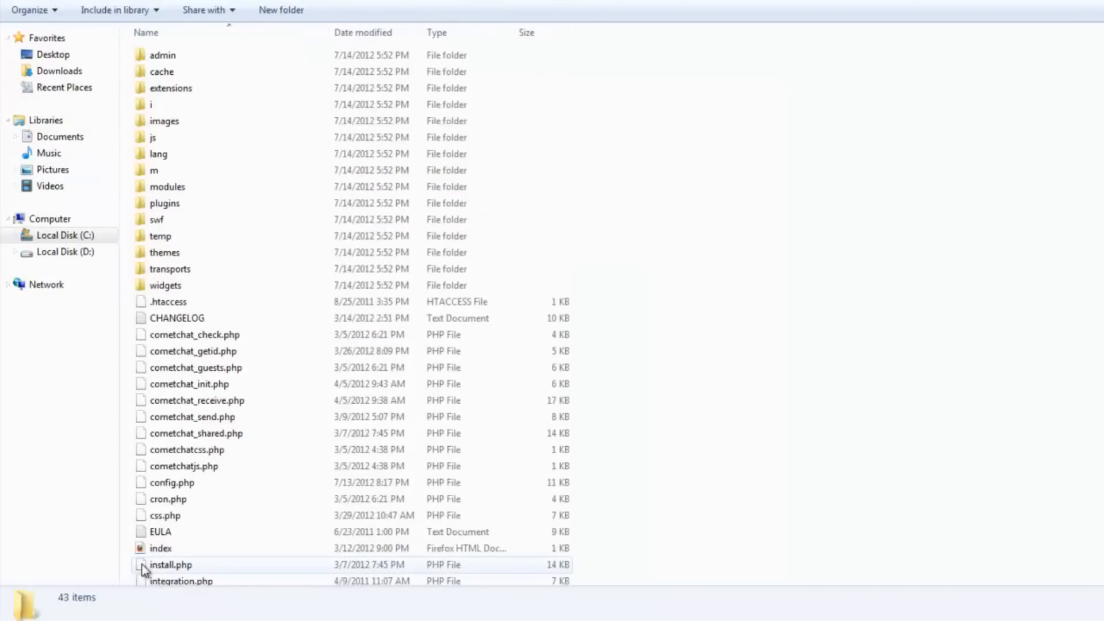
right_click(171, 565)
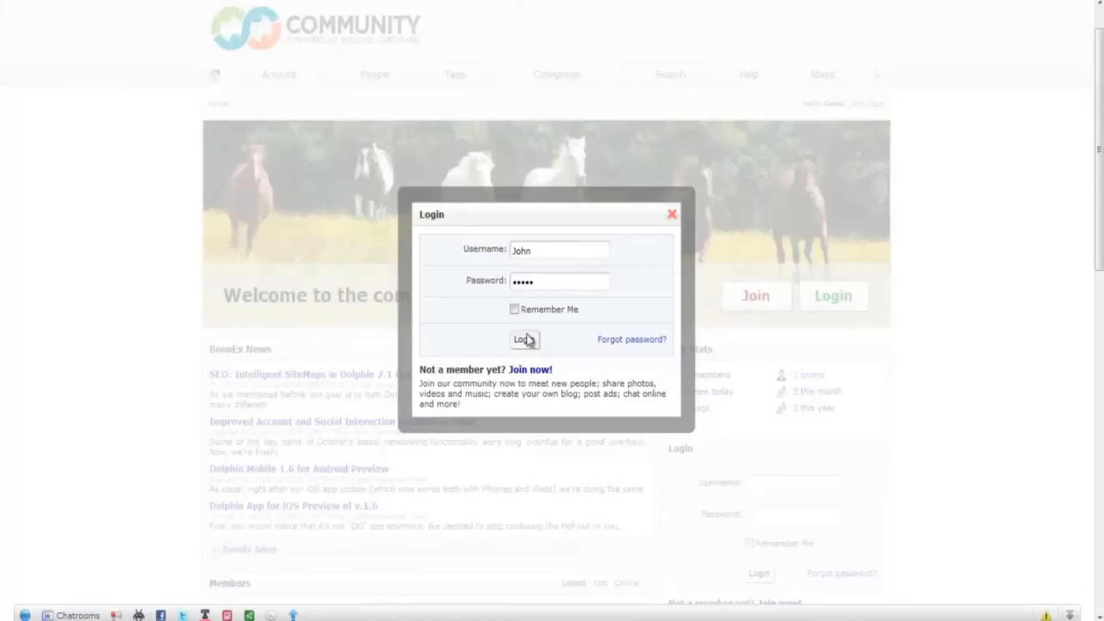
left_click(524, 339)
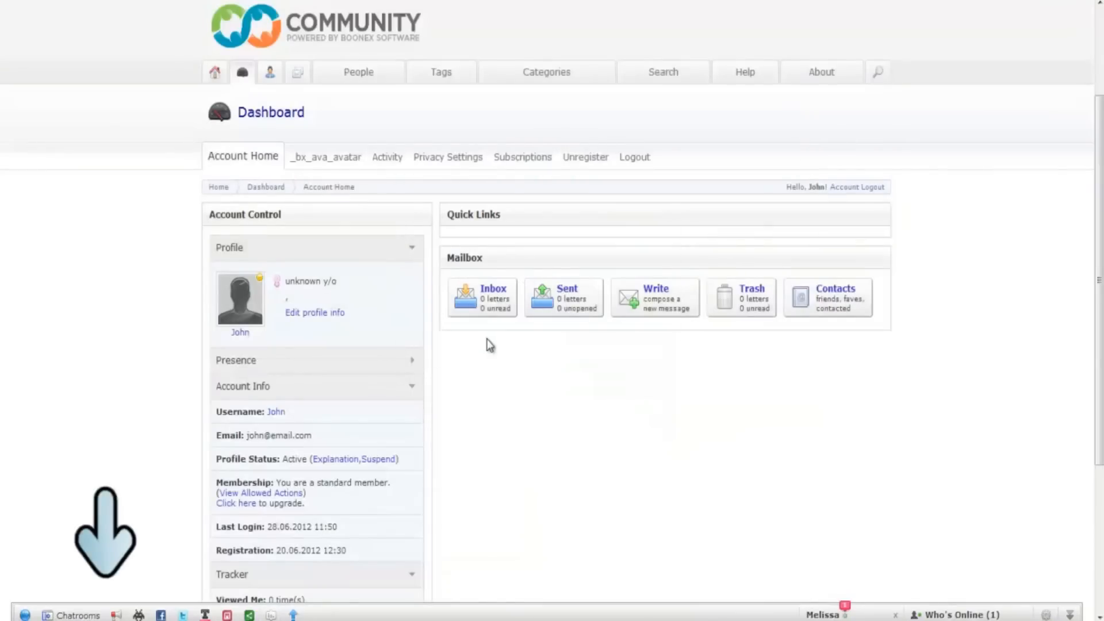